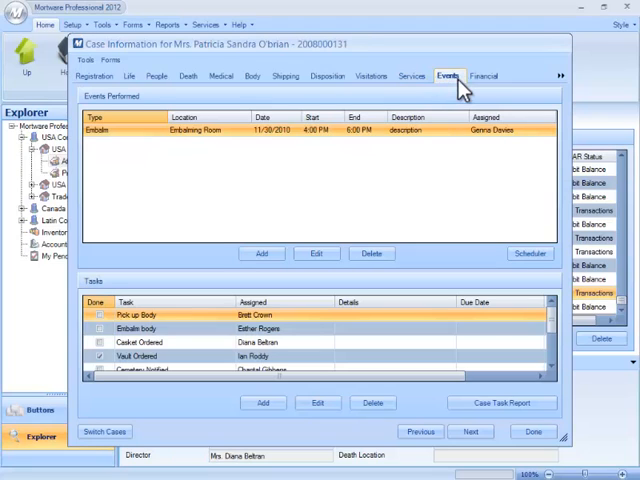
mouse_move(455, 92)
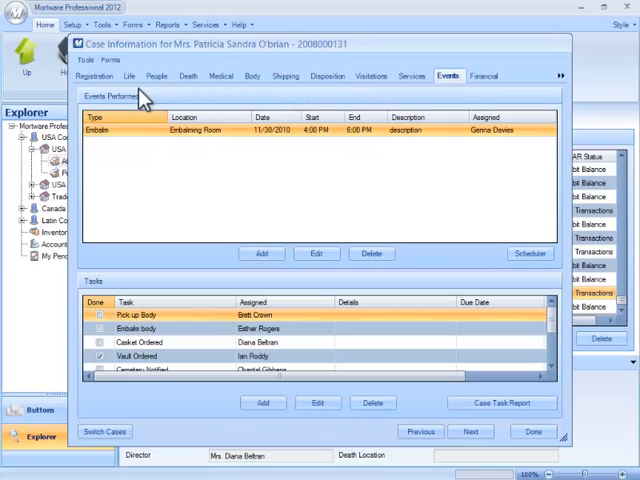
mouse_move(371, 274)
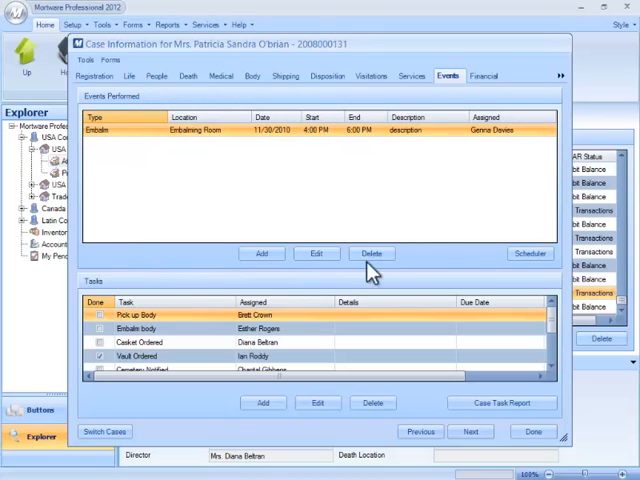
mouse_move(442, 268)
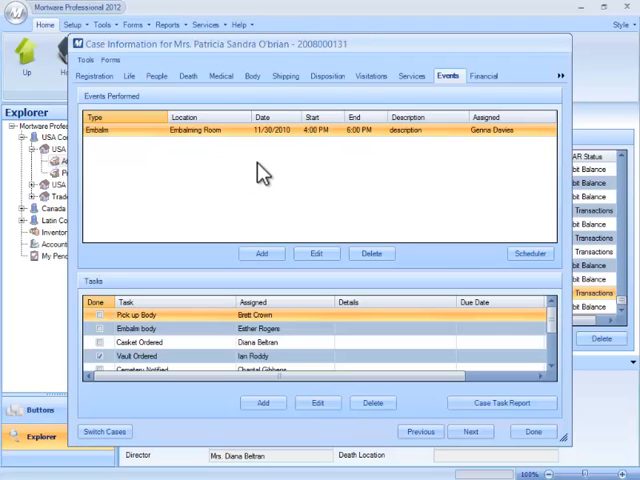
mouse_move(326, 195)
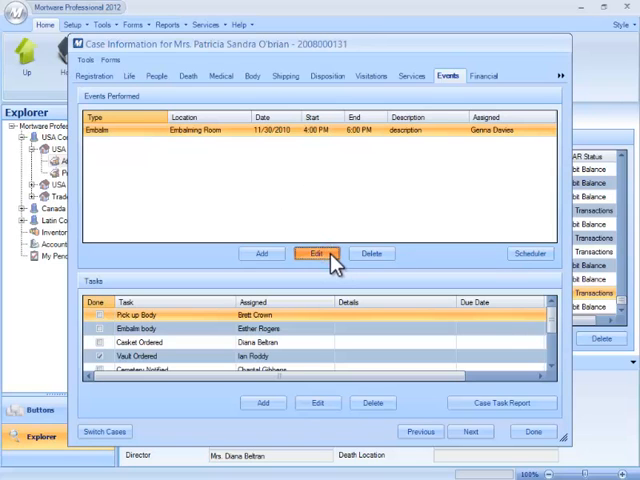
left_click(317, 253)
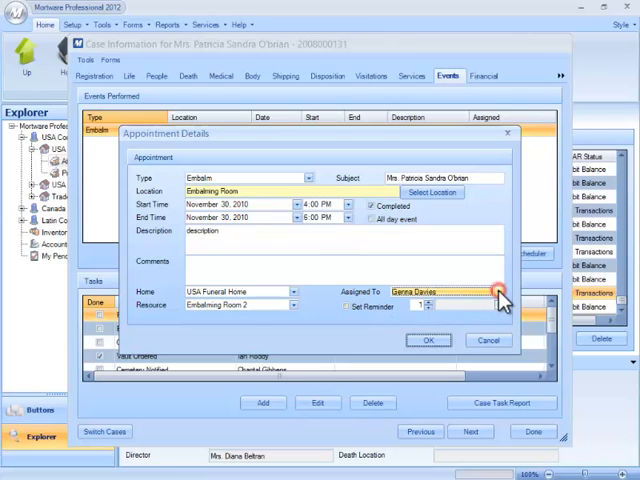
left_click(497, 291)
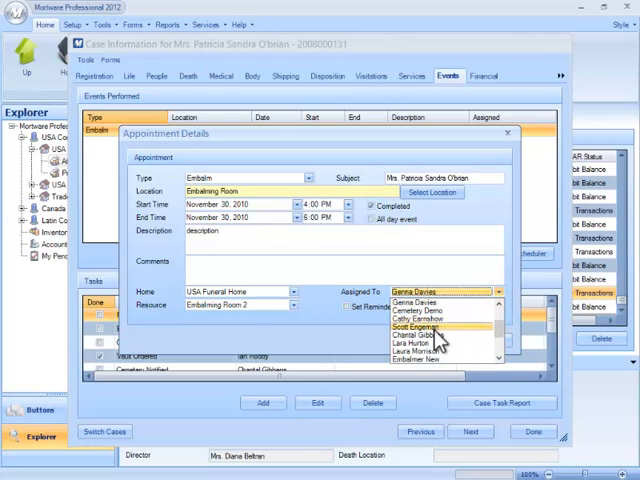
left_click(412, 344)
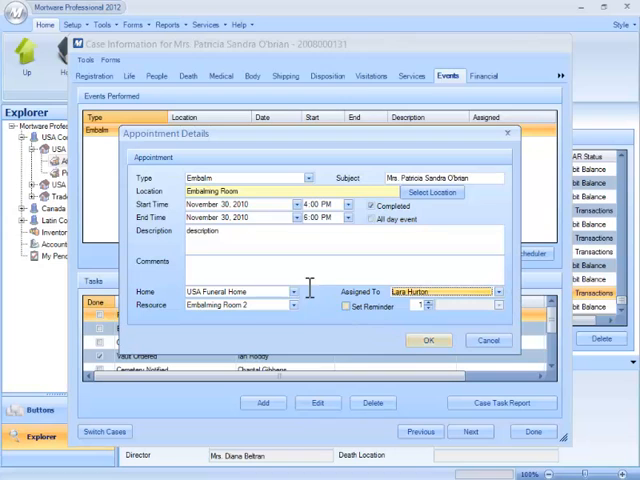
left_click(294, 305)
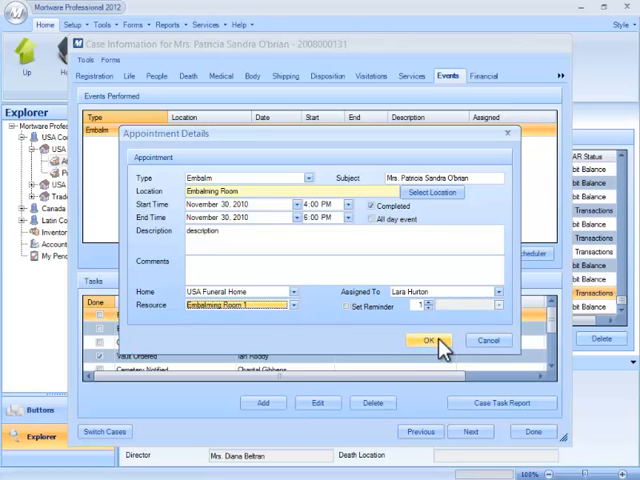
left_click(428, 340)
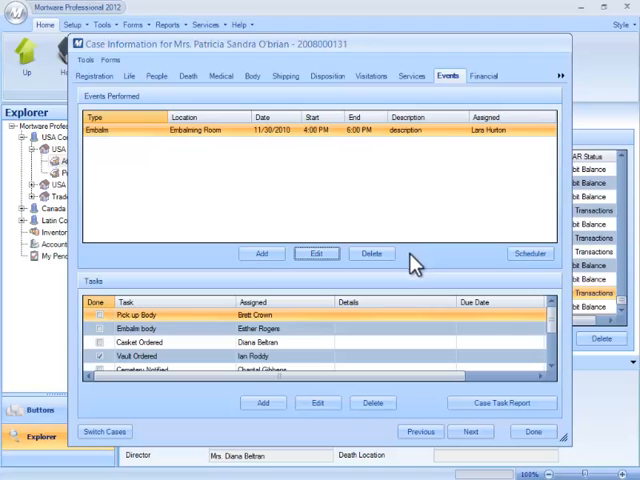
mouse_move(531, 253)
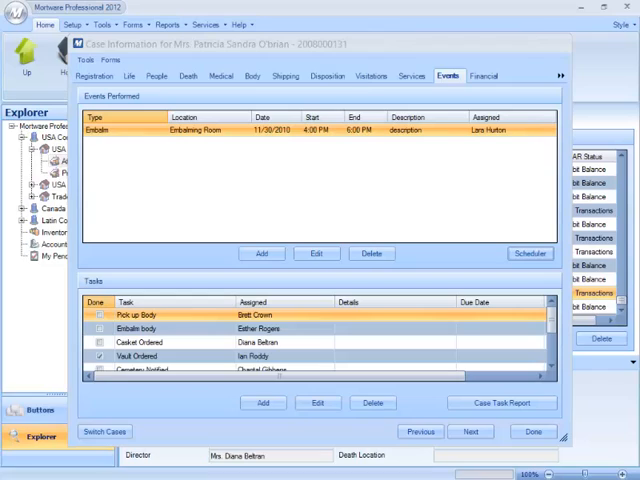
Open the weekly appointments scheduler for the USA Funeral Home
left_click(529, 253)
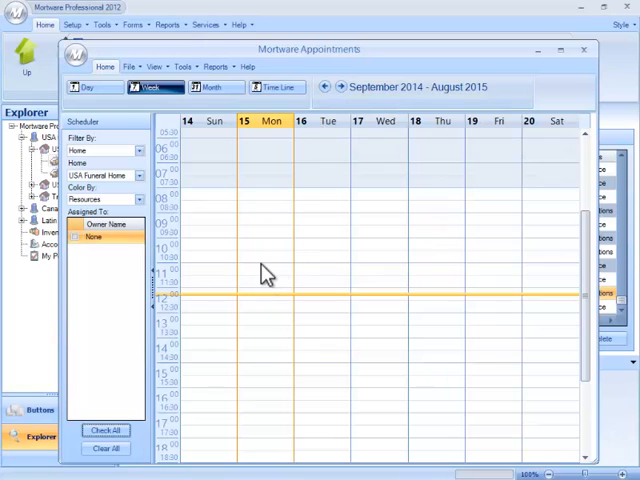
mouse_move(275, 278)
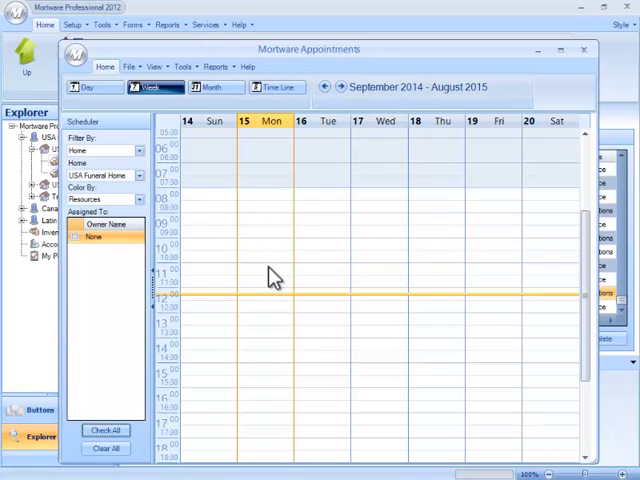
mouse_move(454, 203)
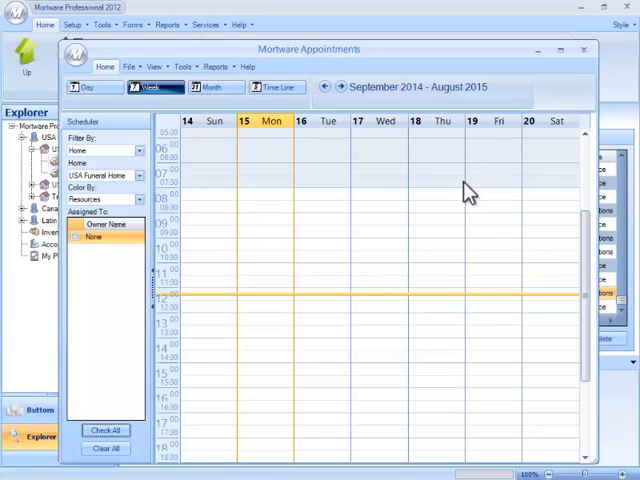
mouse_move(585, 55)
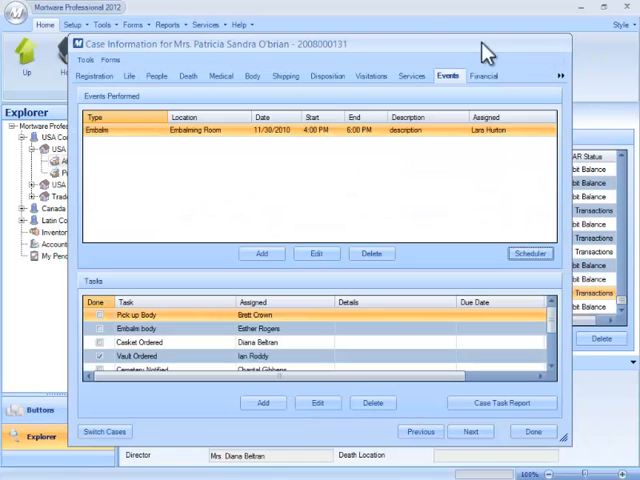
mouse_move(305, 57)
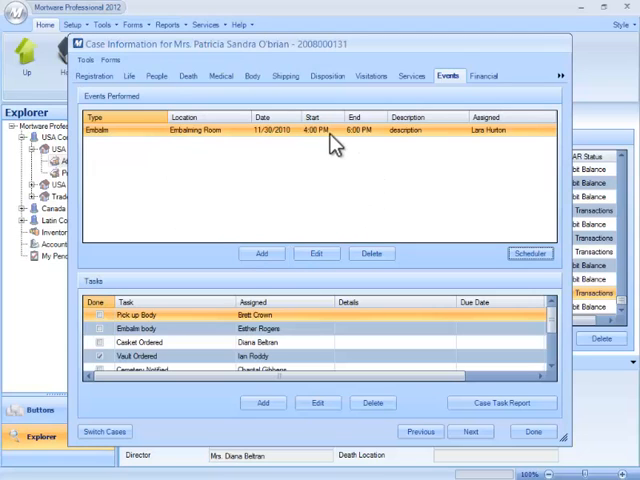
mouse_move(292, 183)
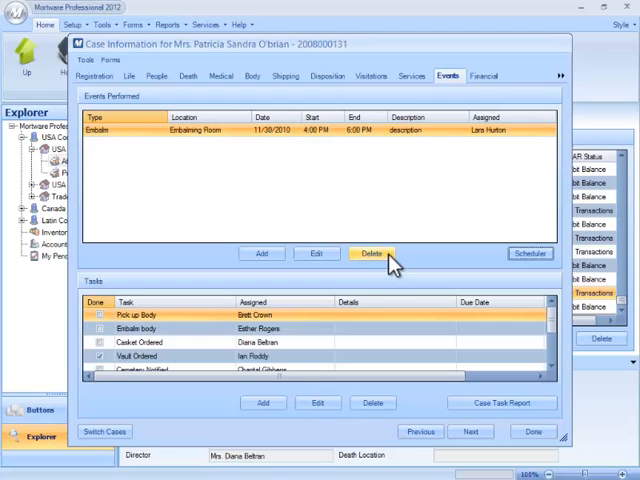
Request deletion of the Embalm Embalming Room event from Events Performed
left_click(372, 253)
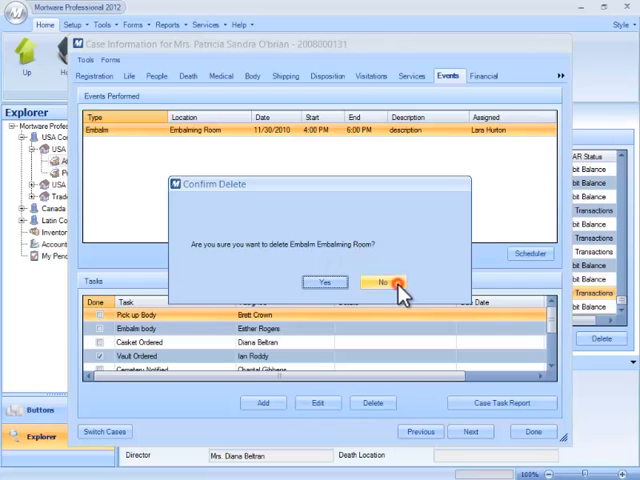
Answer No to the delete confirmation, keeping the Embalm event on Mrs. O'brian's case
left_click(381, 281)
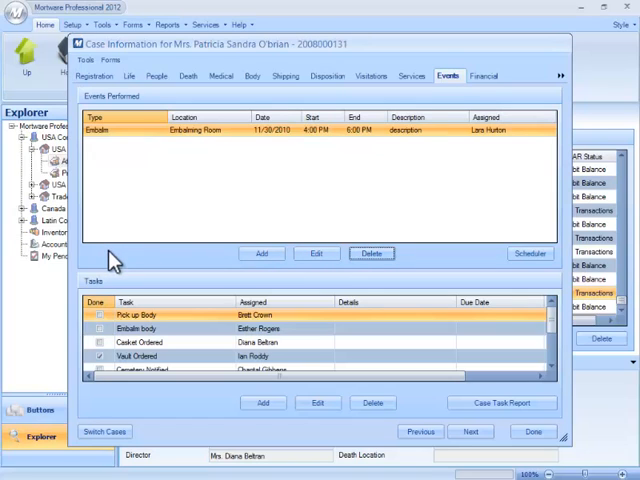
mouse_move(160, 270)
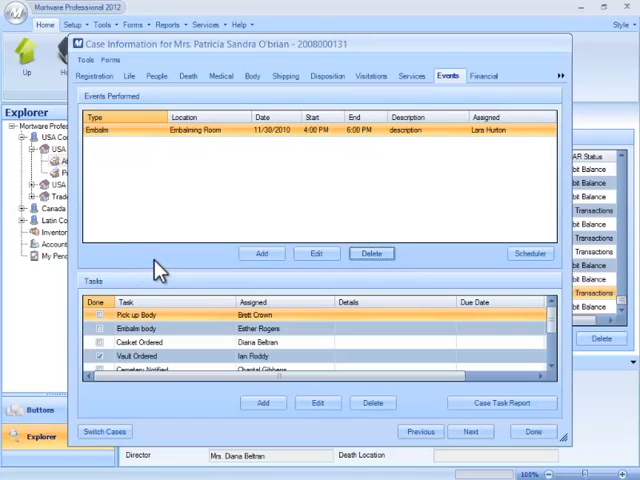